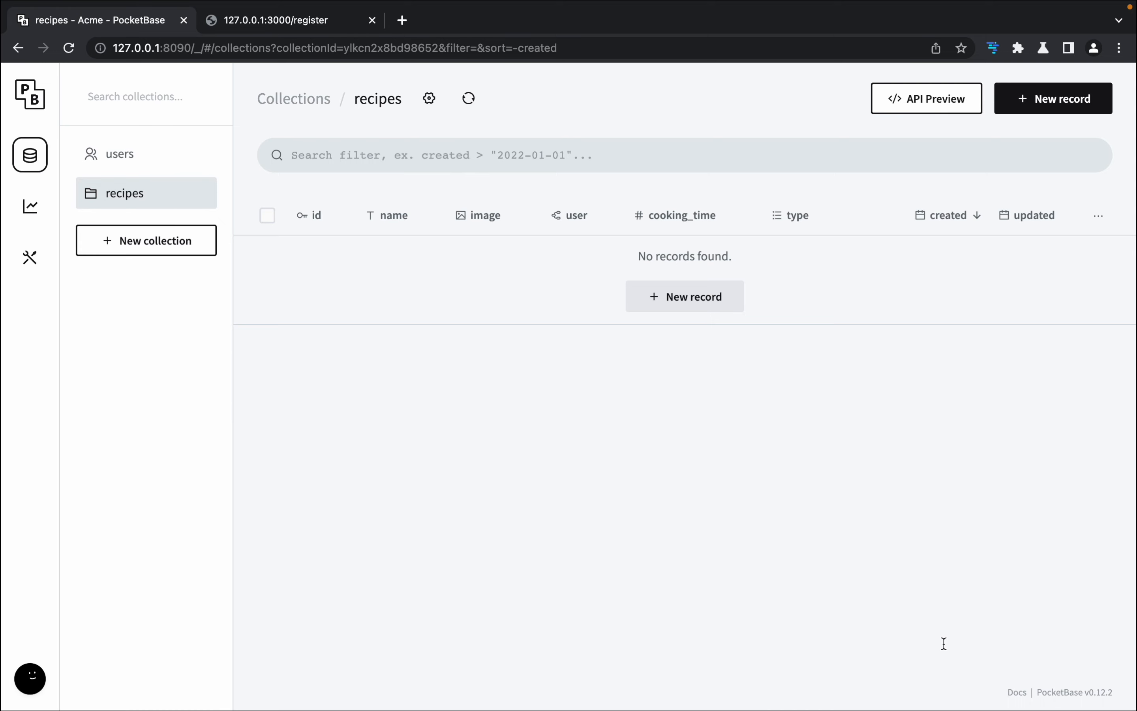
mouse_move(897, 519)
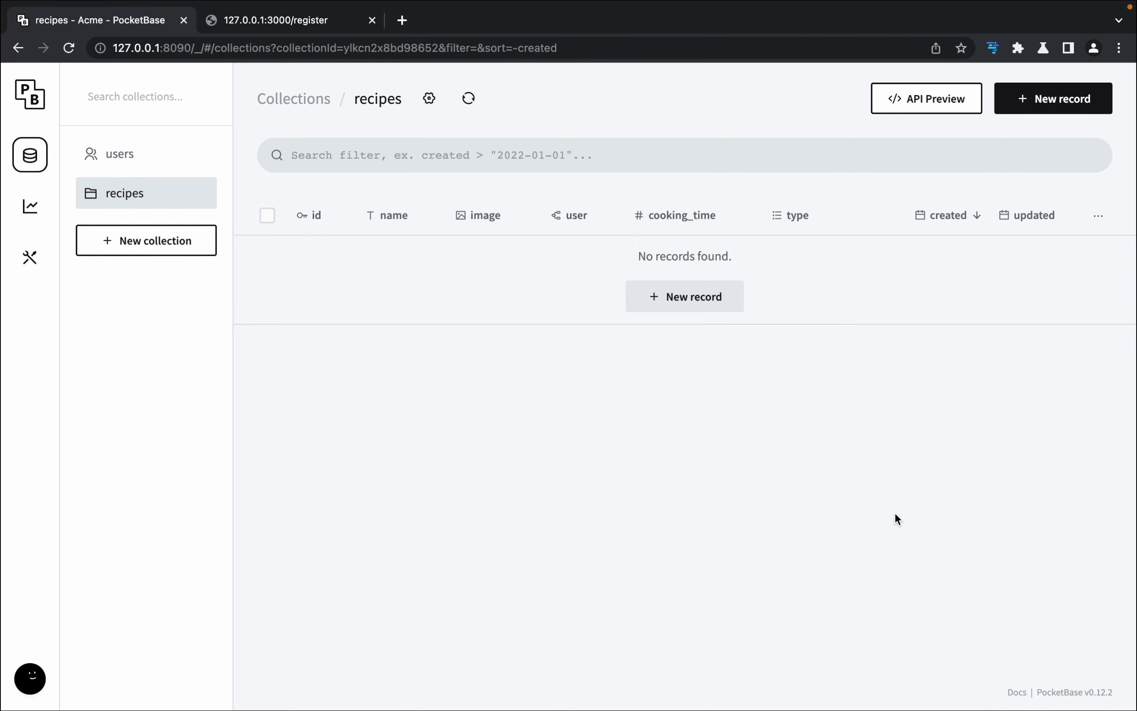
mouse_move(800, 367)
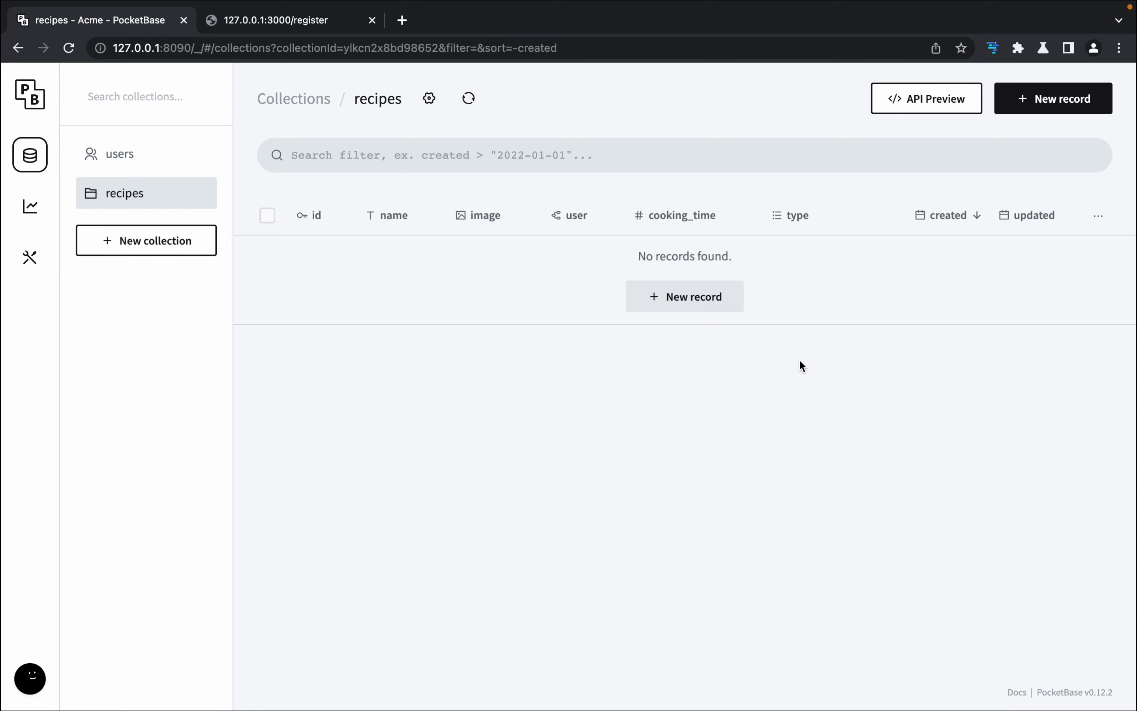
mouse_move(816, 274)
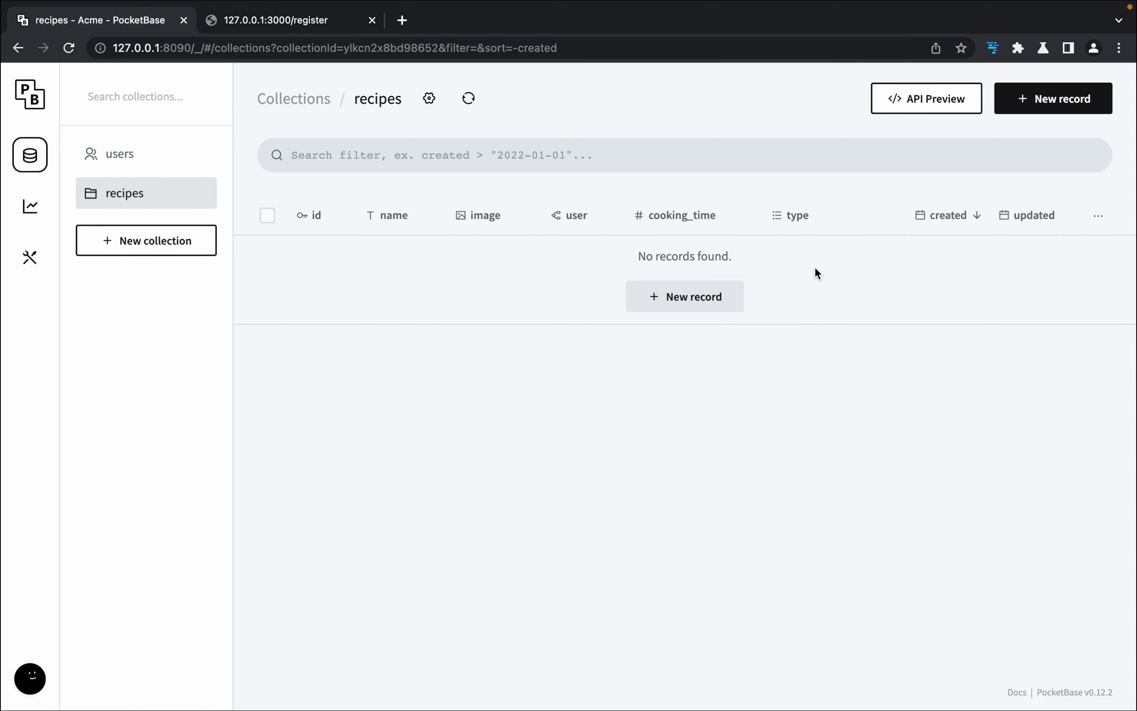
mouse_move(231, 203)
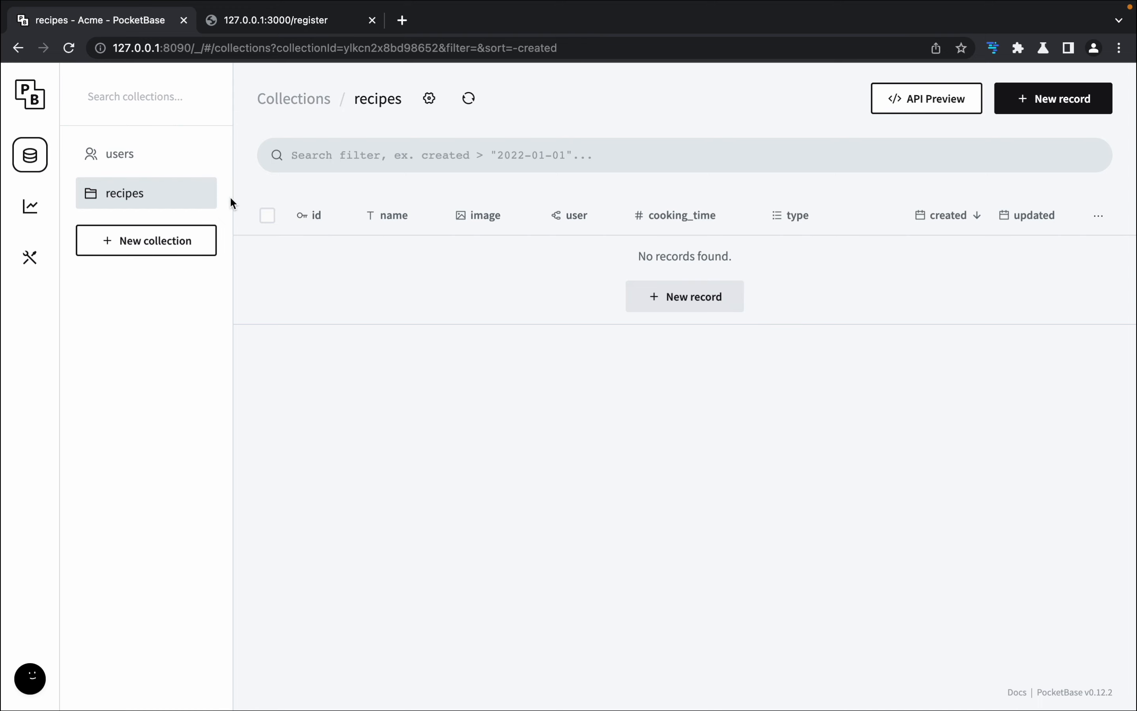
mouse_move(160, 154)
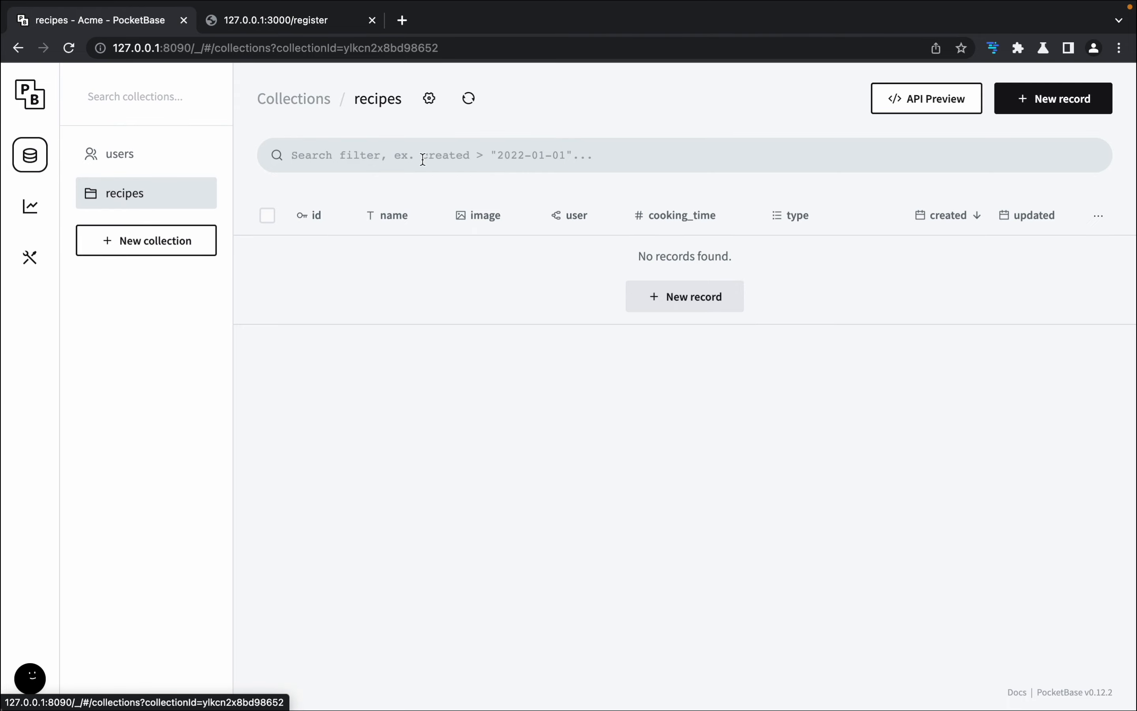
Review the recipes collection's field definitions in PocketBase and close the settings unchanged.
click(428, 98)
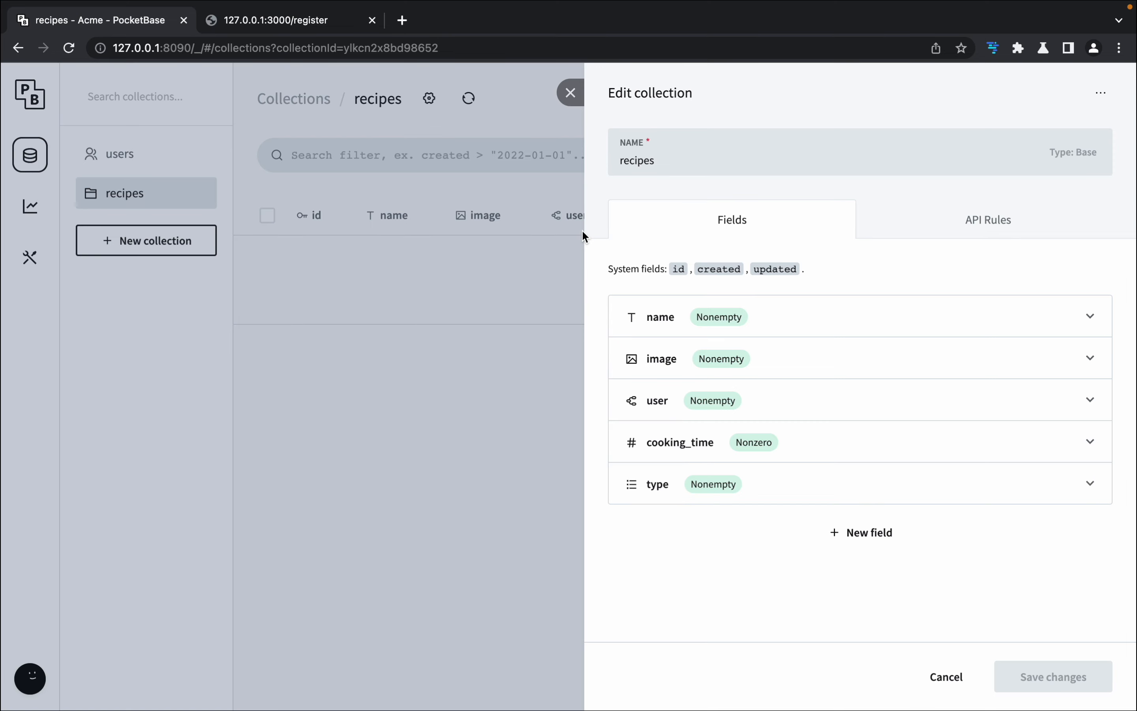
click(275, 20)
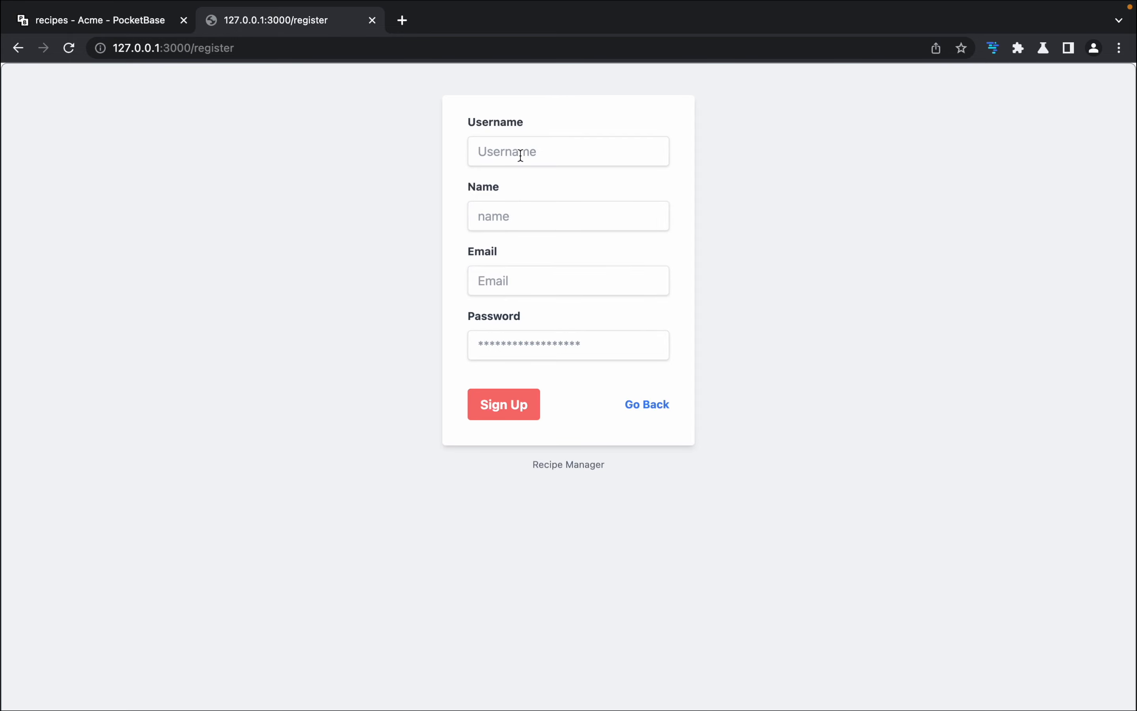
text(user1)
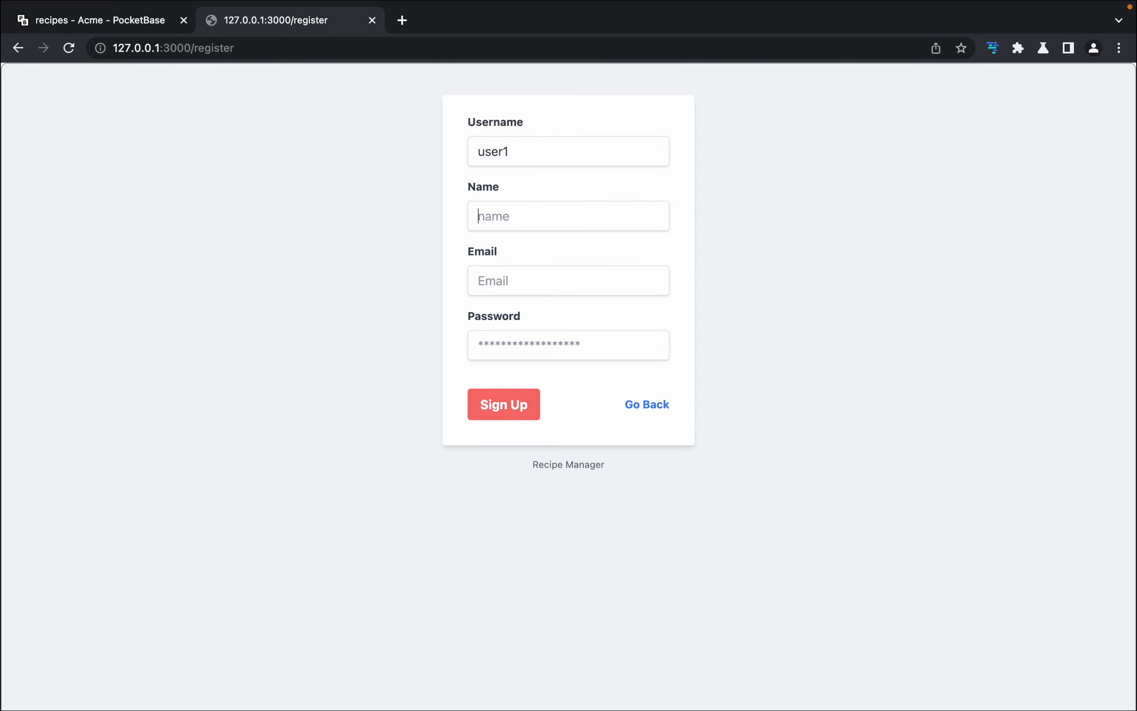
text(User)
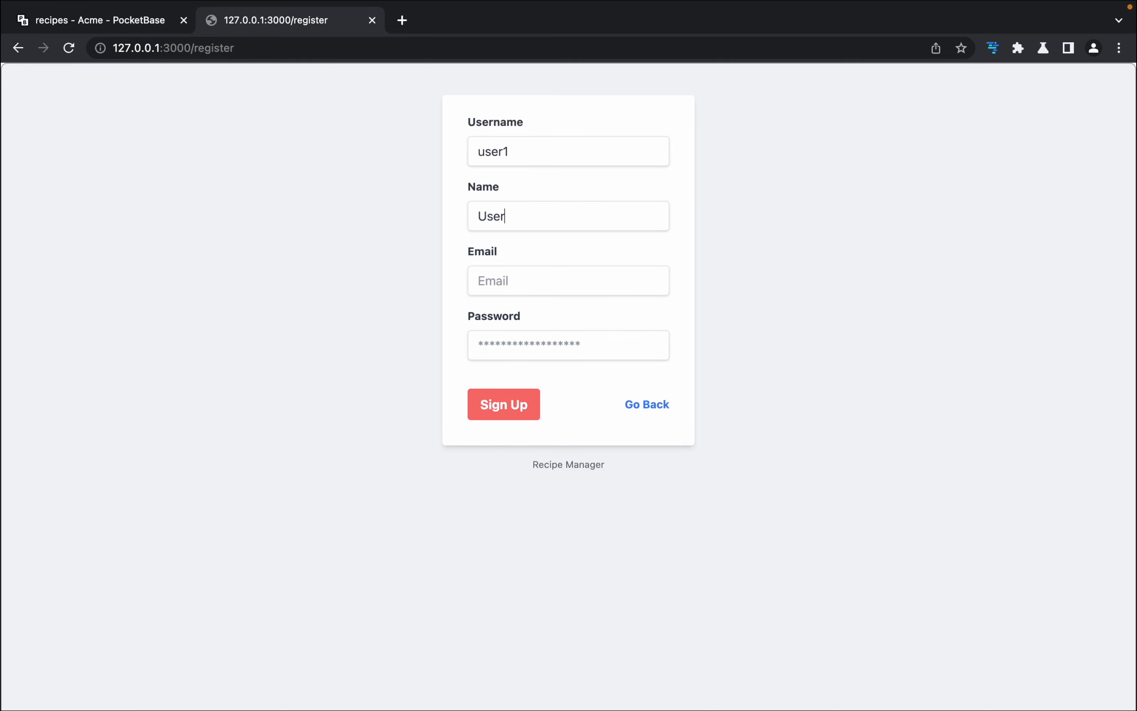
text(user@)
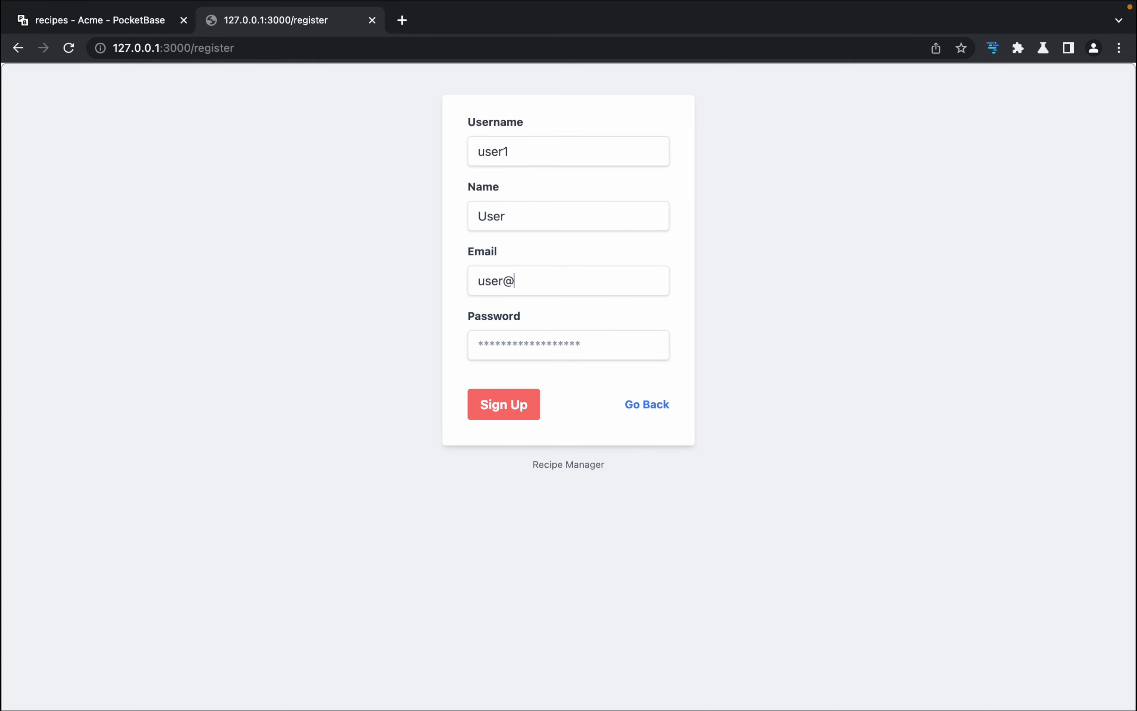
text(default.com)
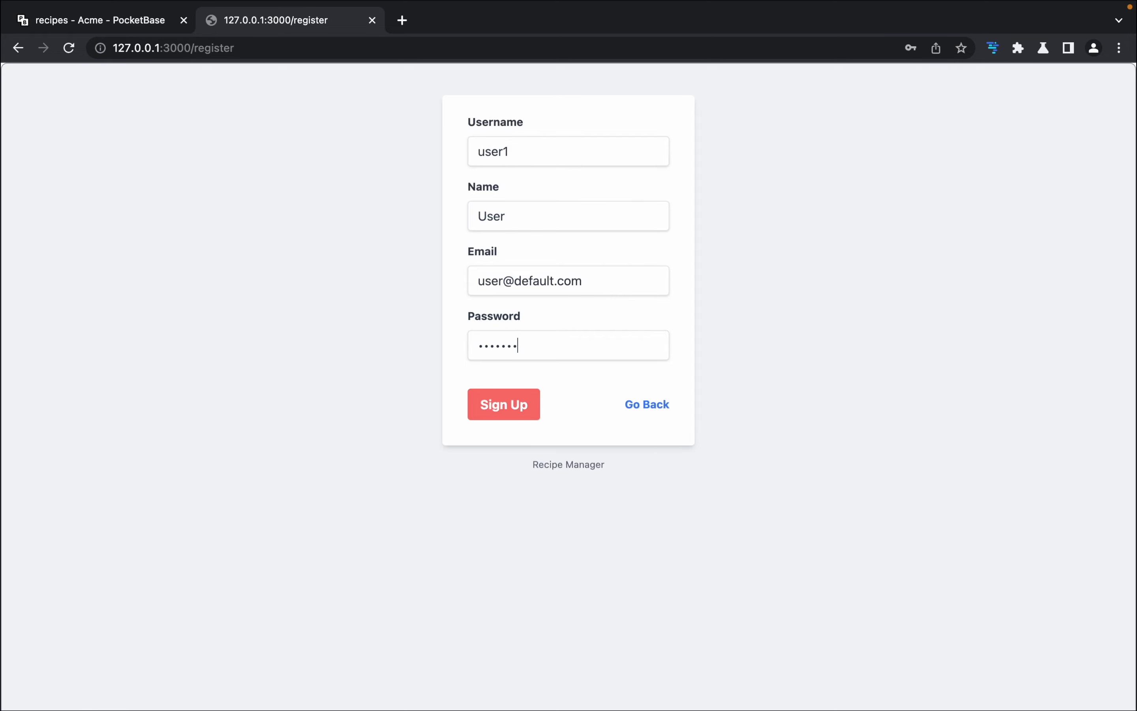
click(502, 404)
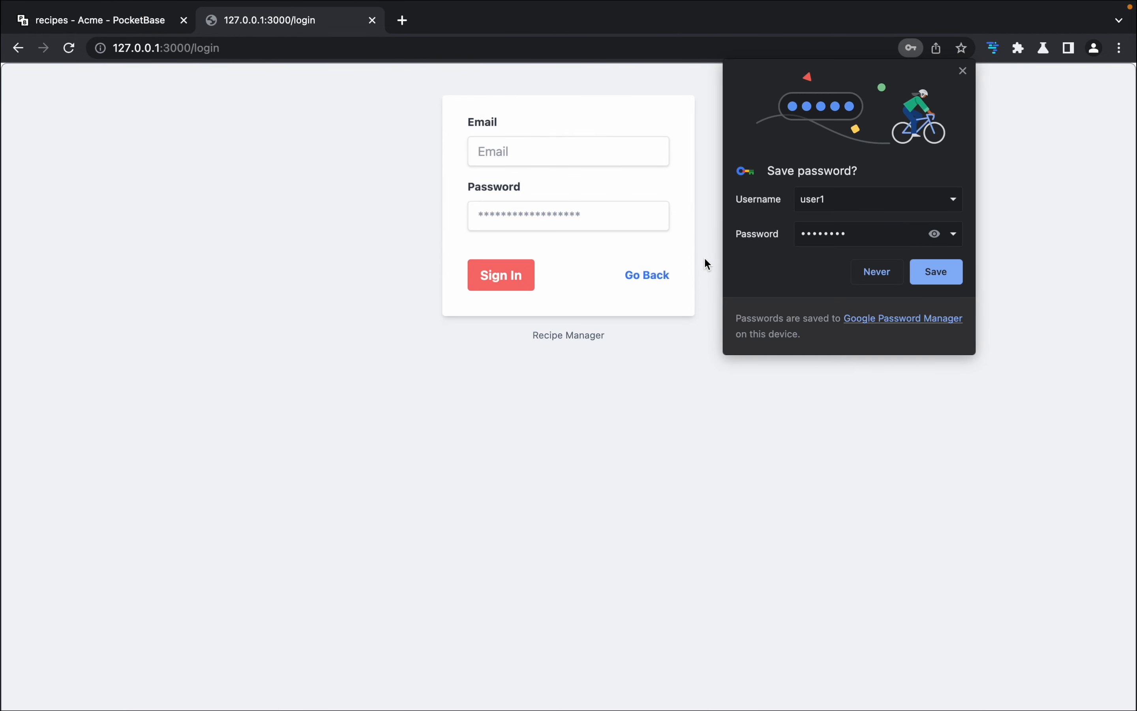
Confirm the new account in the PocketBase users collection and return to the login page.
click(962, 70)
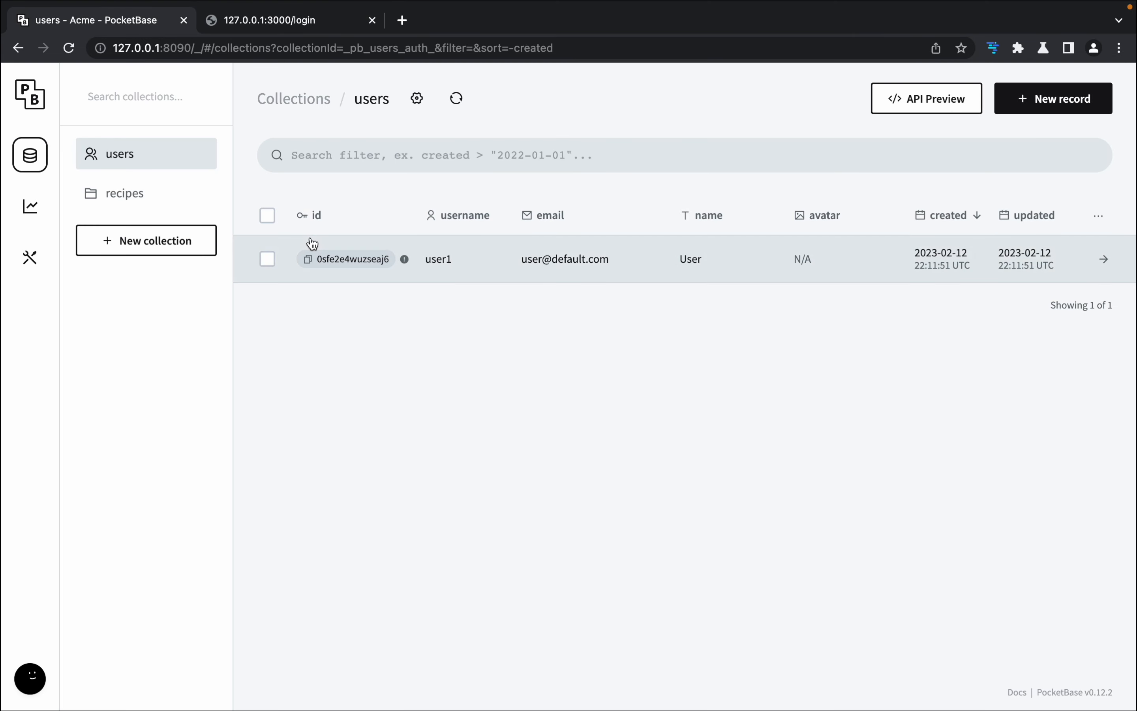
mouse_move(477, 277)
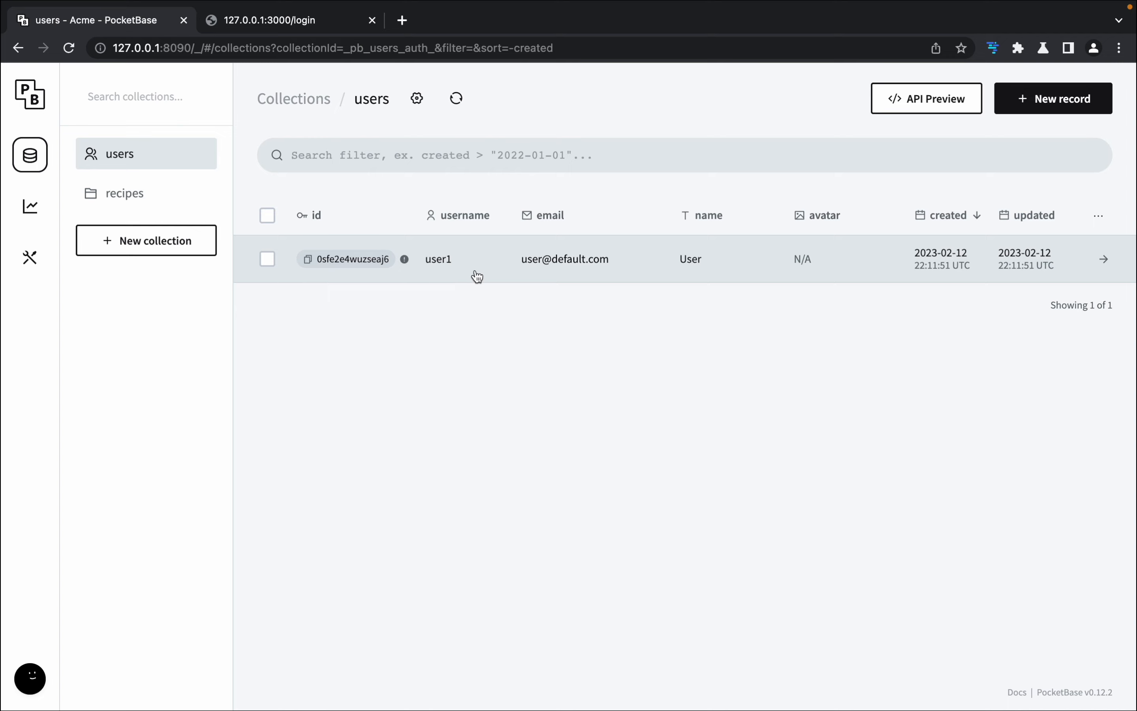
click(281, 19)
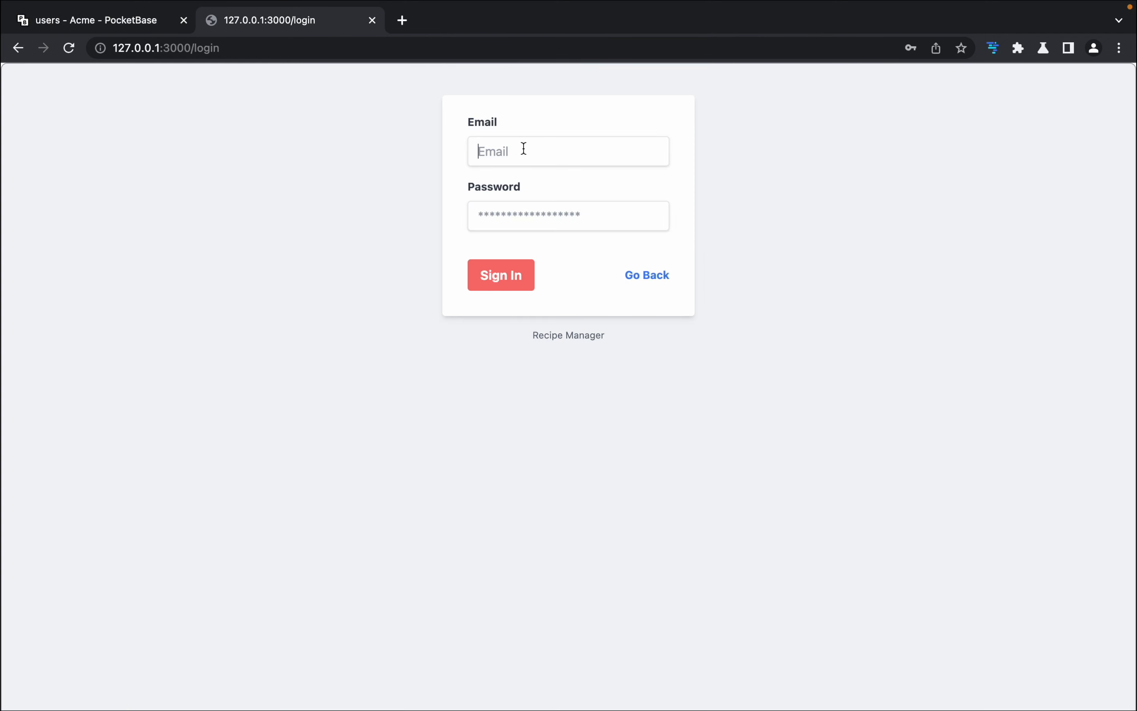
Log in and start a new recipe named Reci.
click(501, 275)
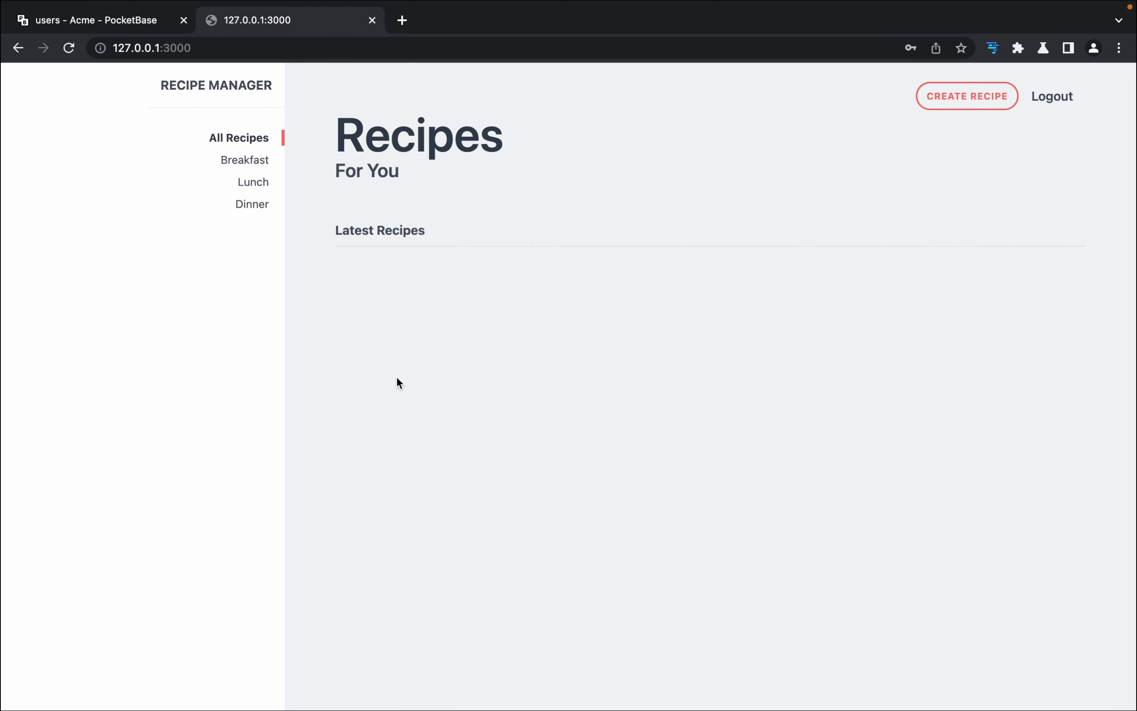
mouse_move(524, 245)
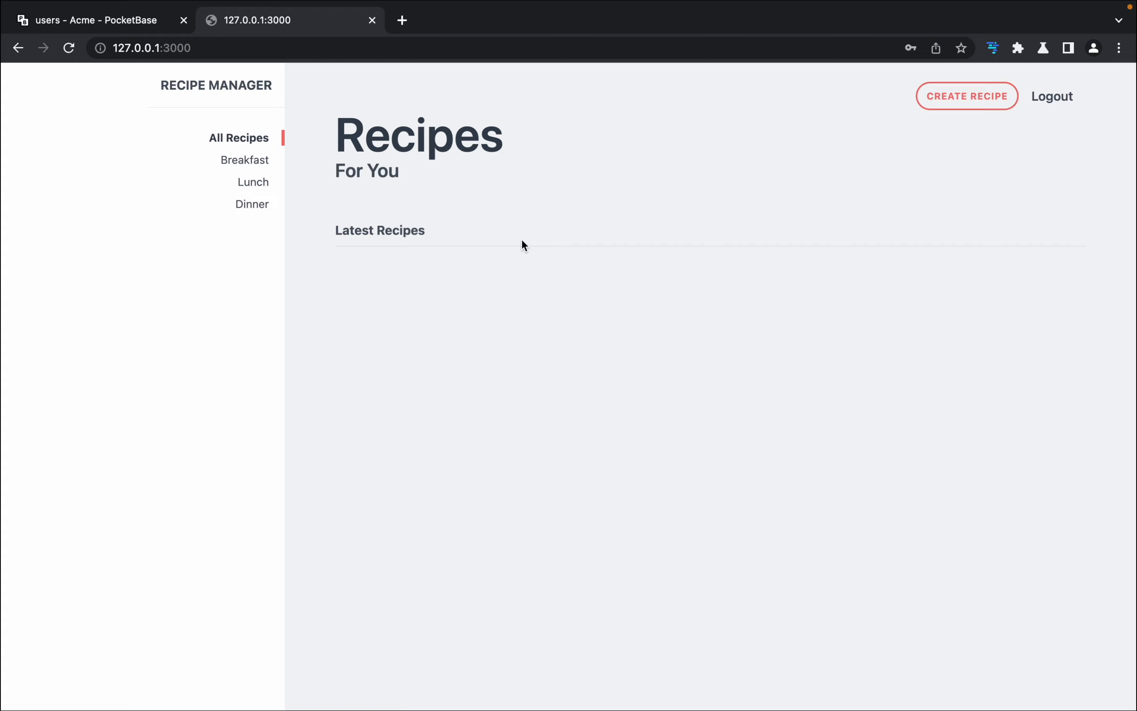
mouse_move(967, 96)
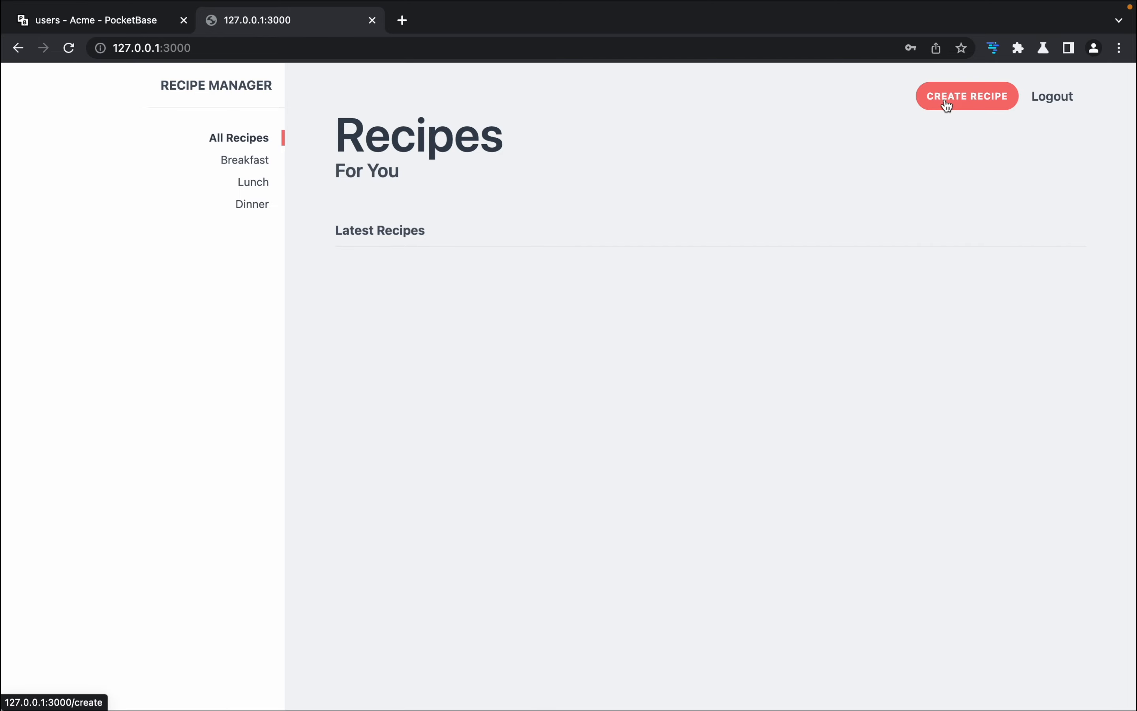
click(965, 95)
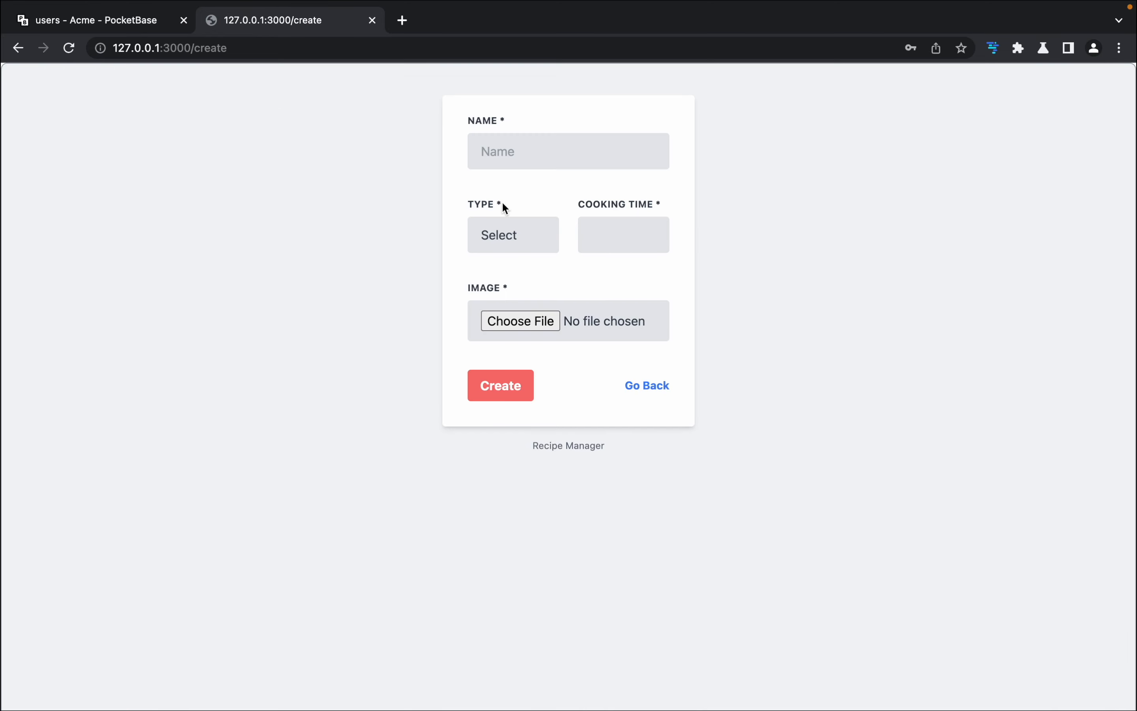
text(Recipe)
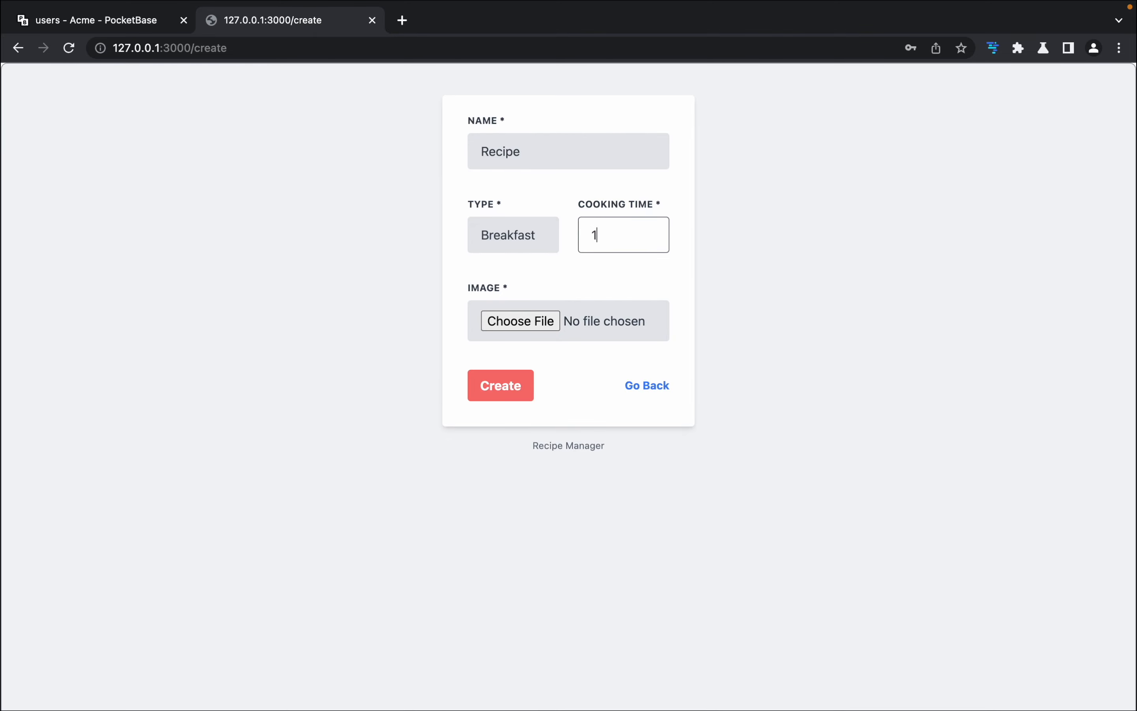
Attach an image, create the recipe, and return to Recipe Manager showing it listed.
click(519, 320)
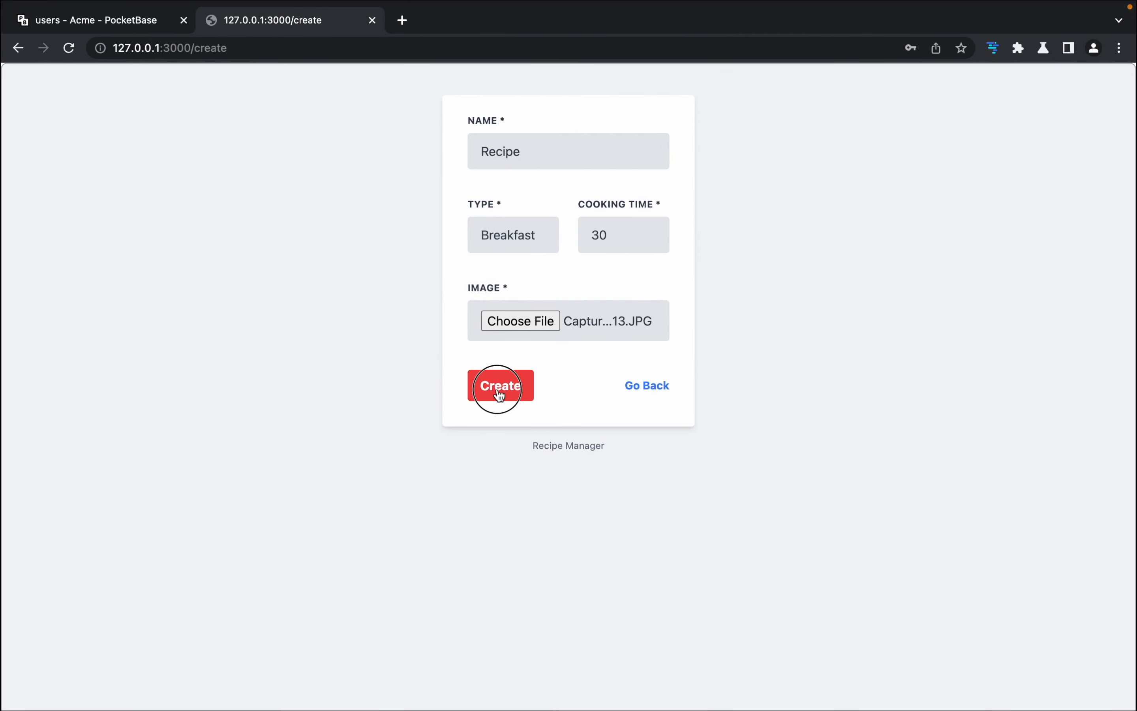
click(499, 386)
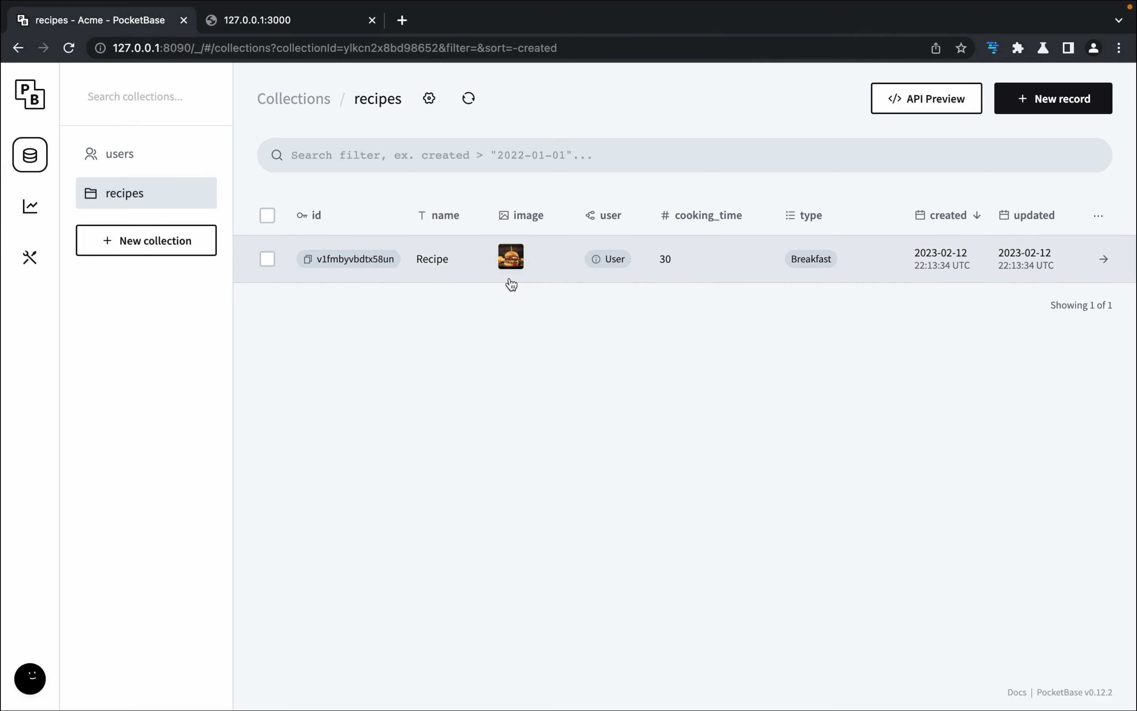
mouse_move(520, 274)
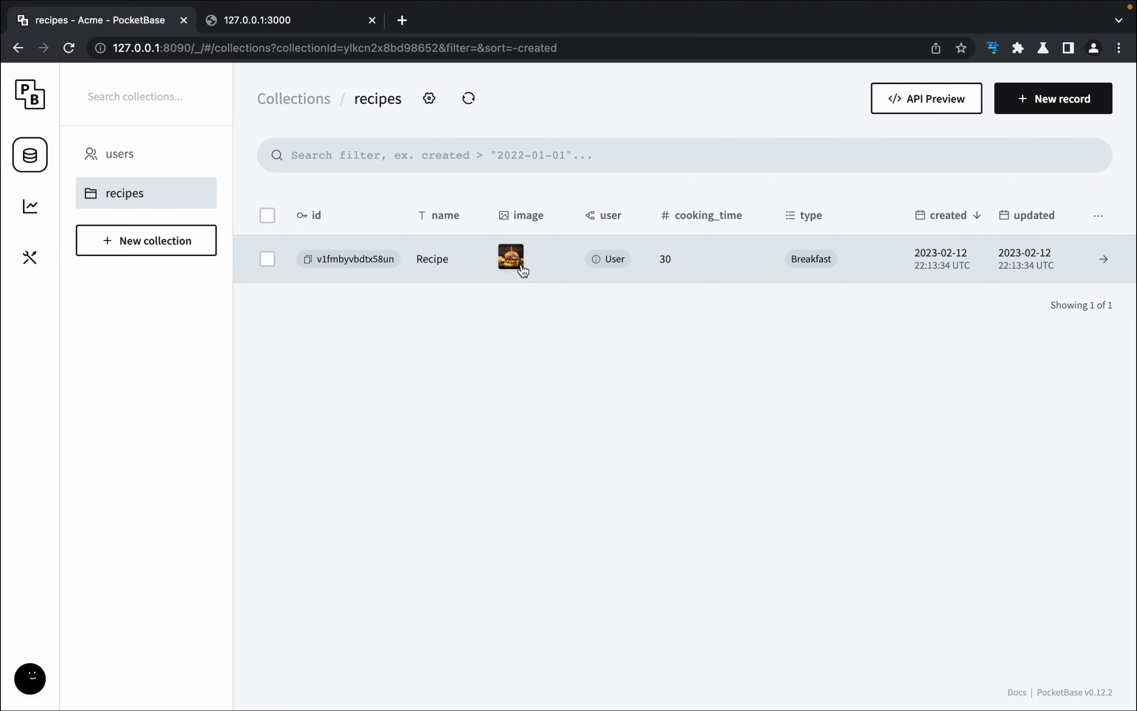
mouse_move(611, 270)
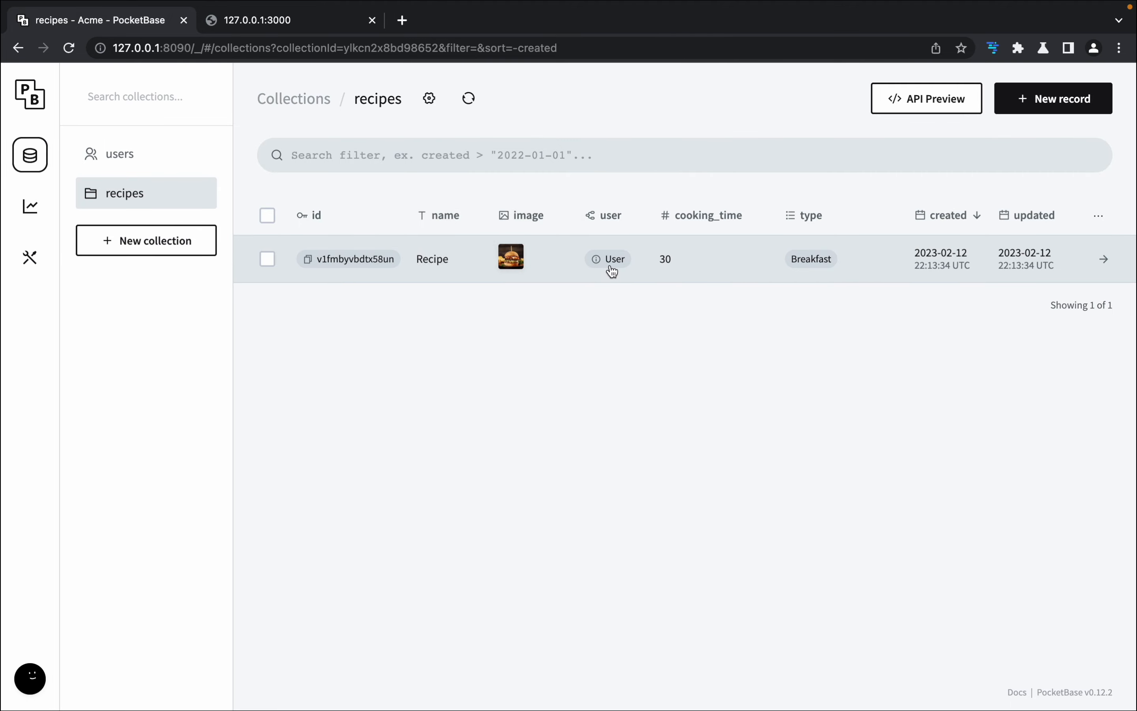
click(283, 20)
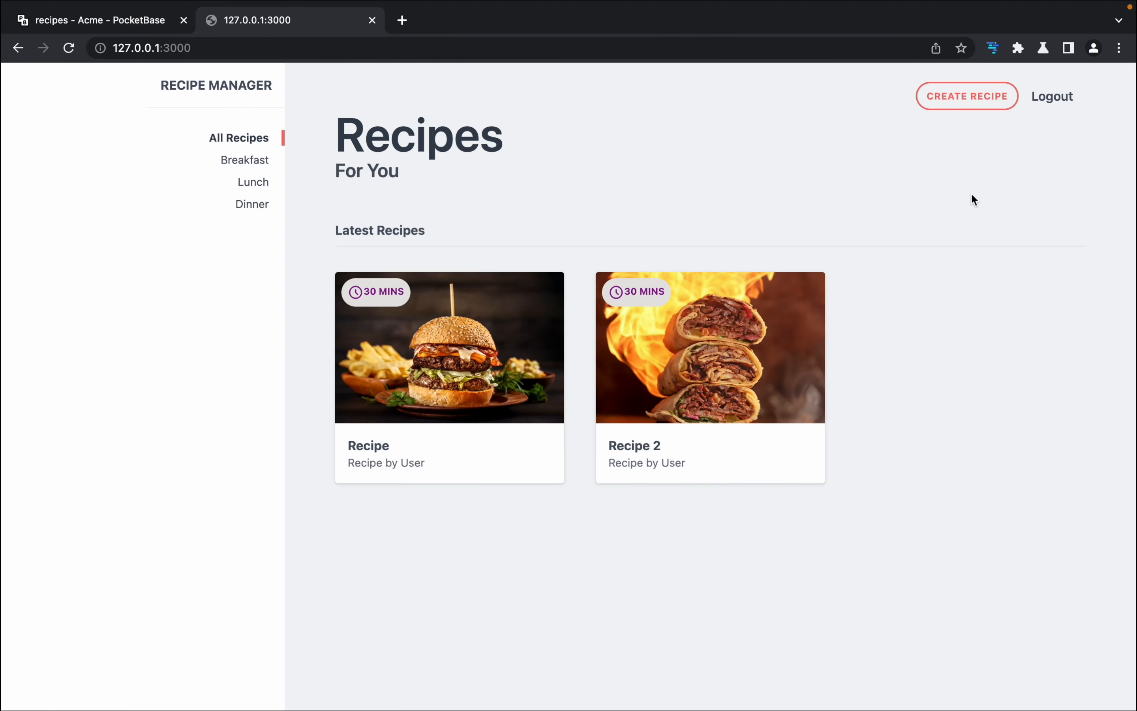
mouse_move(1079, 112)
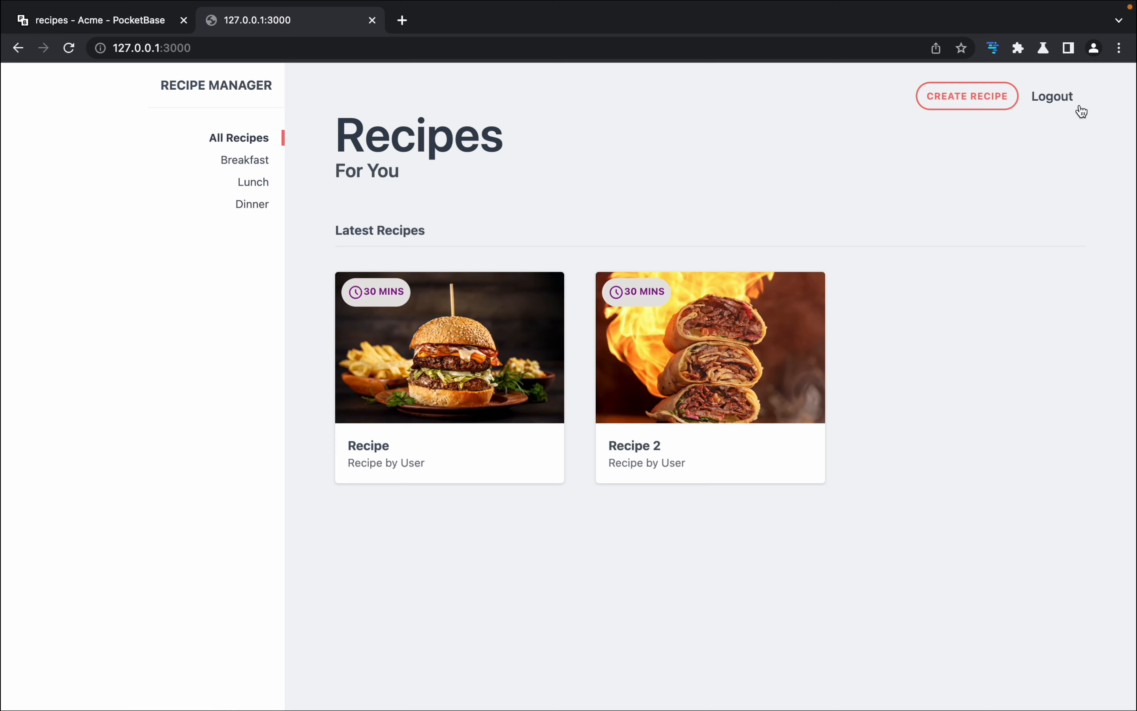
Log out of Recipe Manager and bring up the sign-in page.
click(1051, 95)
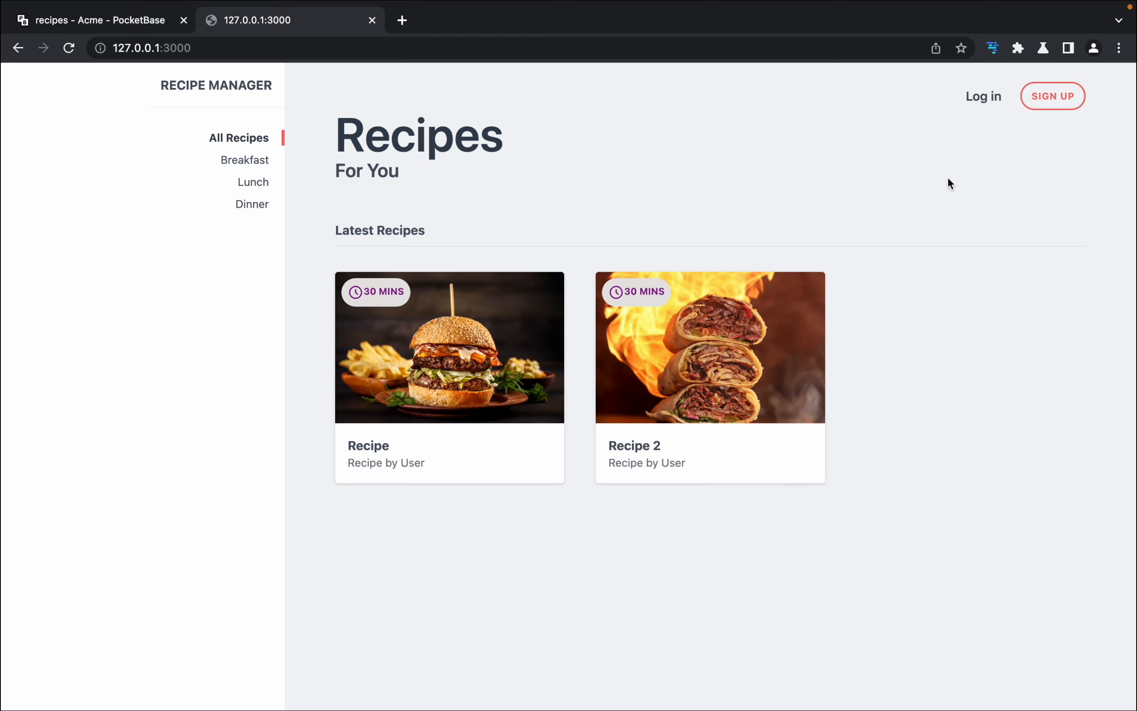
mouse_move(975, 111)
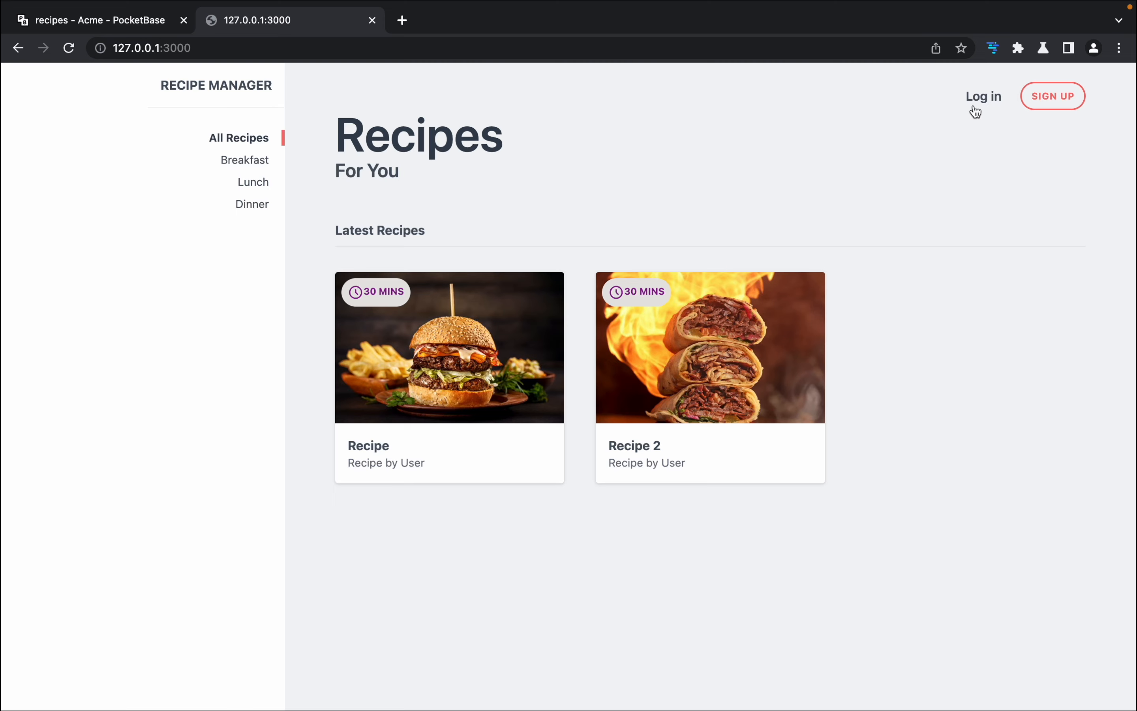
mouse_move(994, 116)
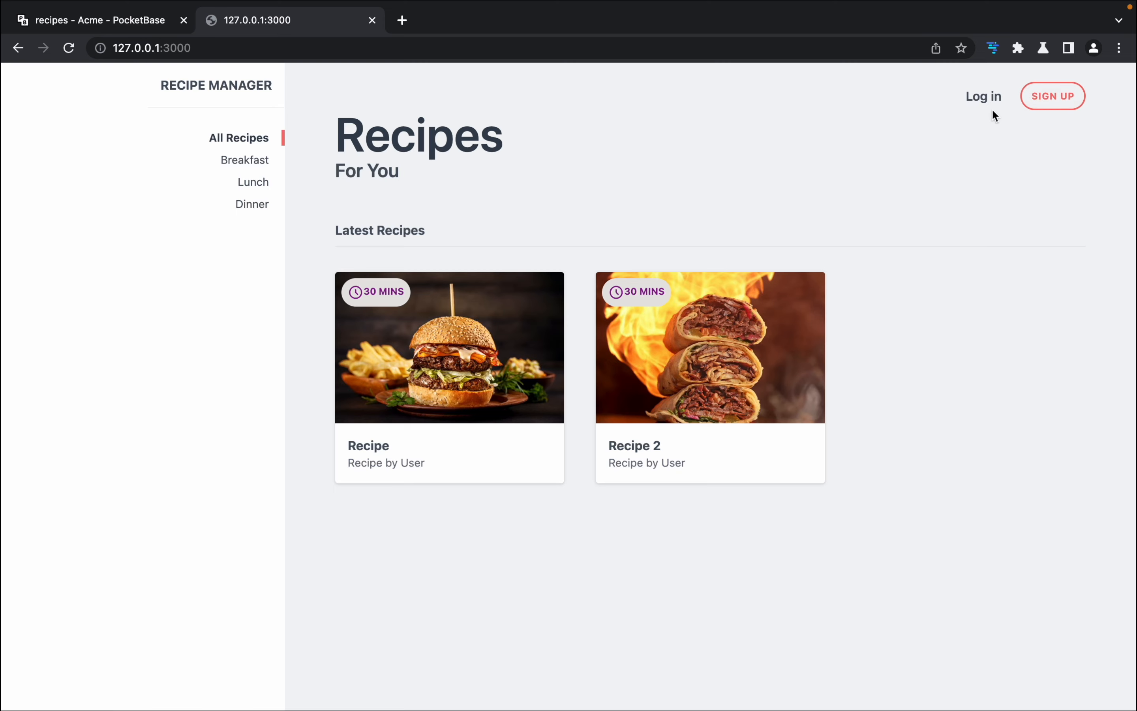
click(983, 96)
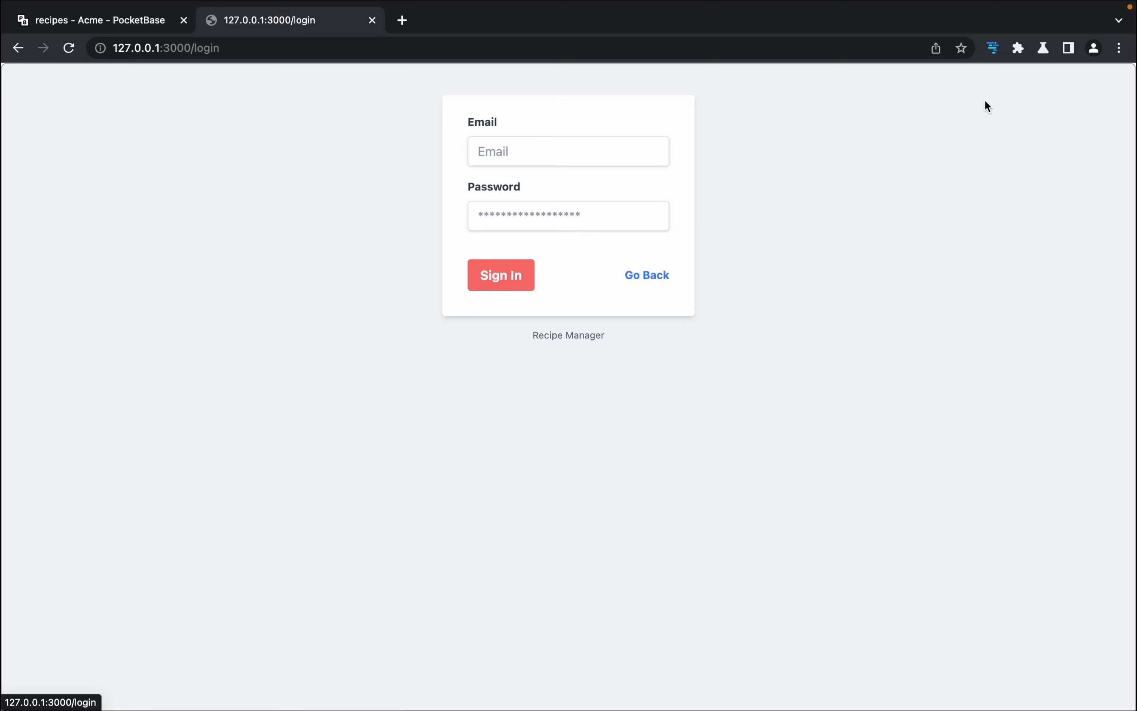
mouse_move(643, 267)
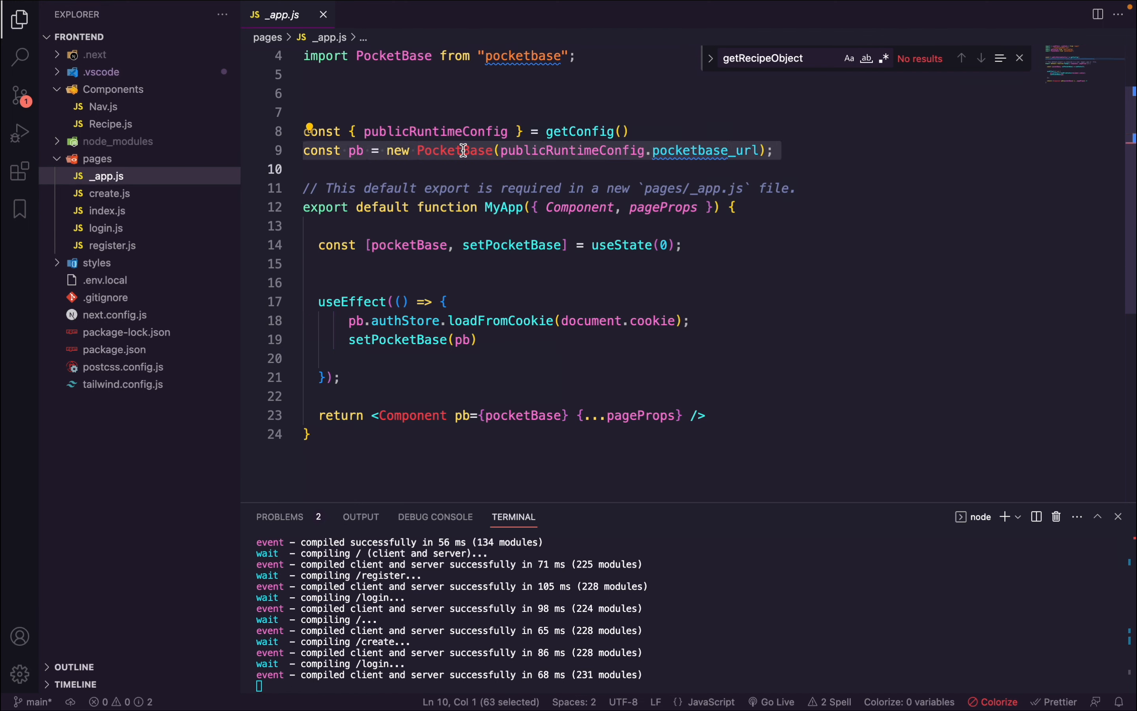
Inspect the PocketBase client initialisation in pages/_app.js that loads auth from the cookie.
click(420, 320)
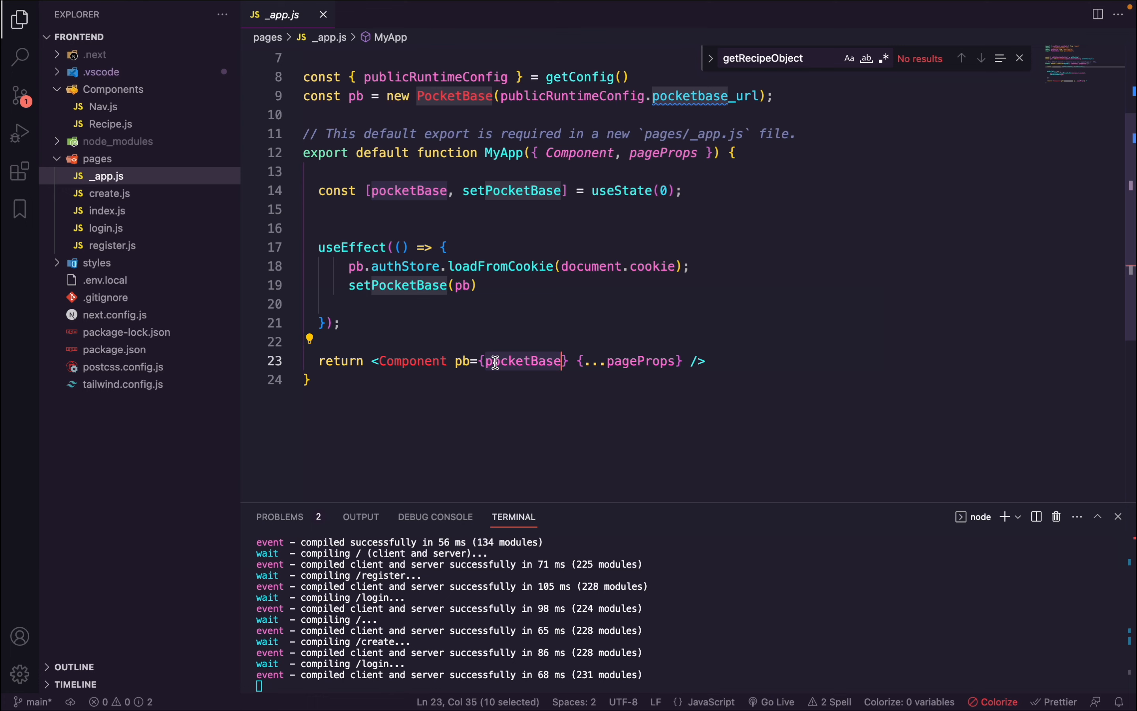
View login.js handleSubmit, focusing on the exportToCookie line that stores auth data.
click(103, 228)
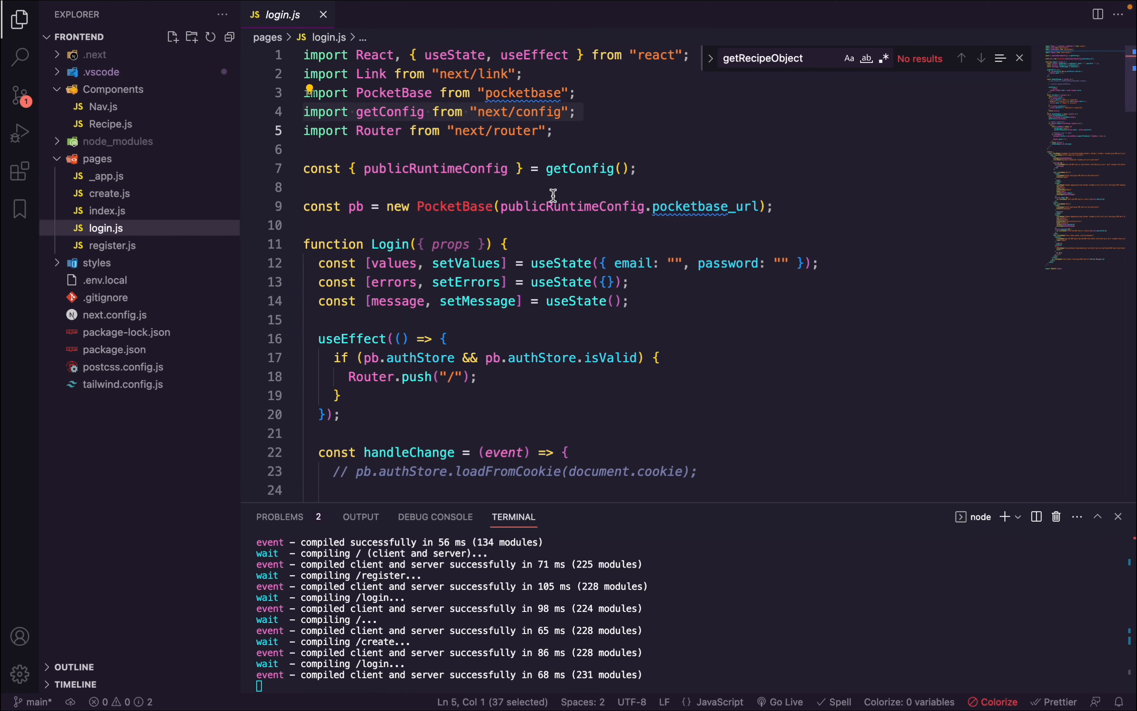
scroll(down, 3)
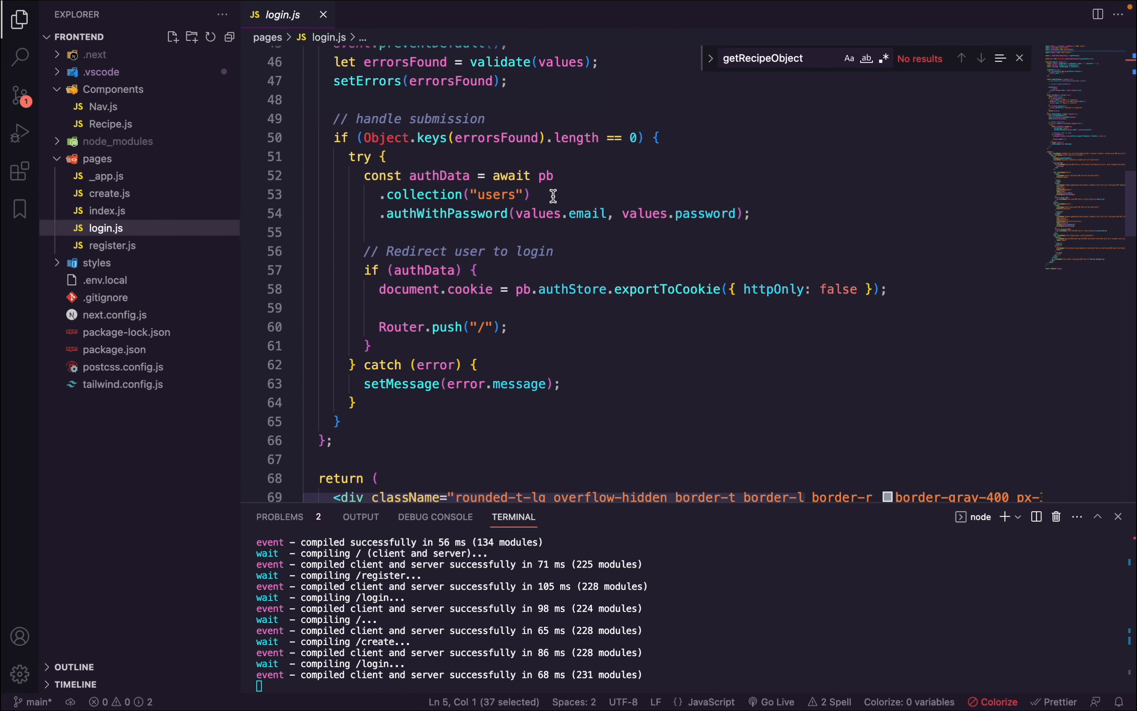
scroll(up, 3)
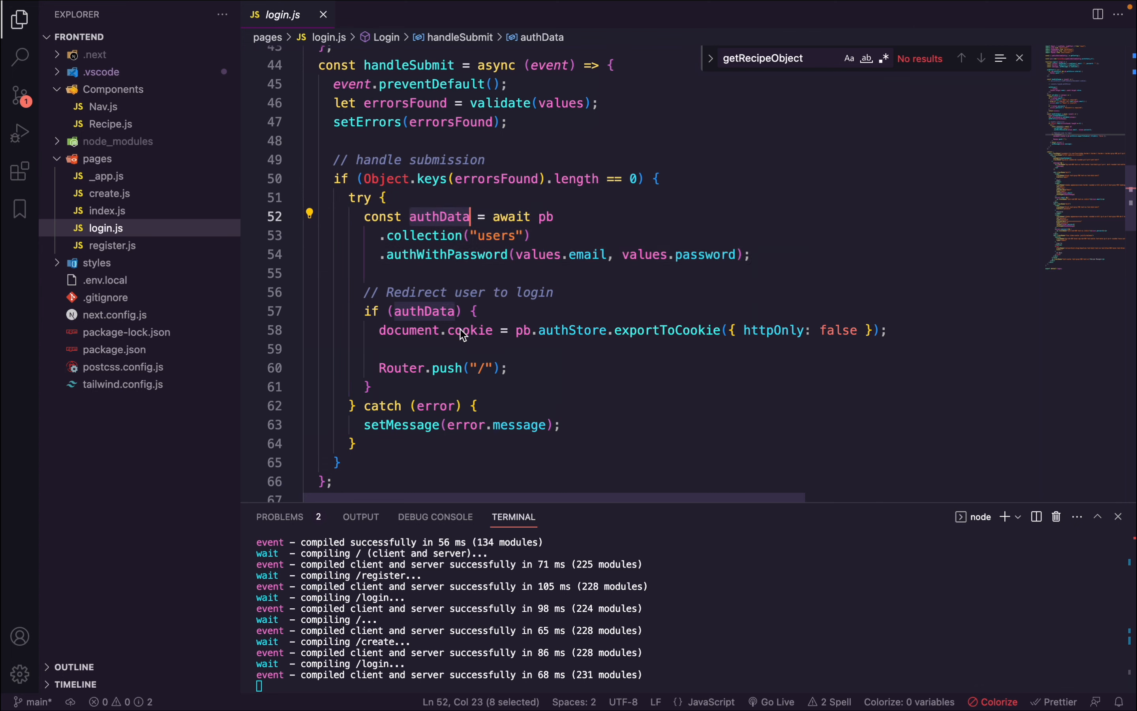
mouse_move(644, 330)
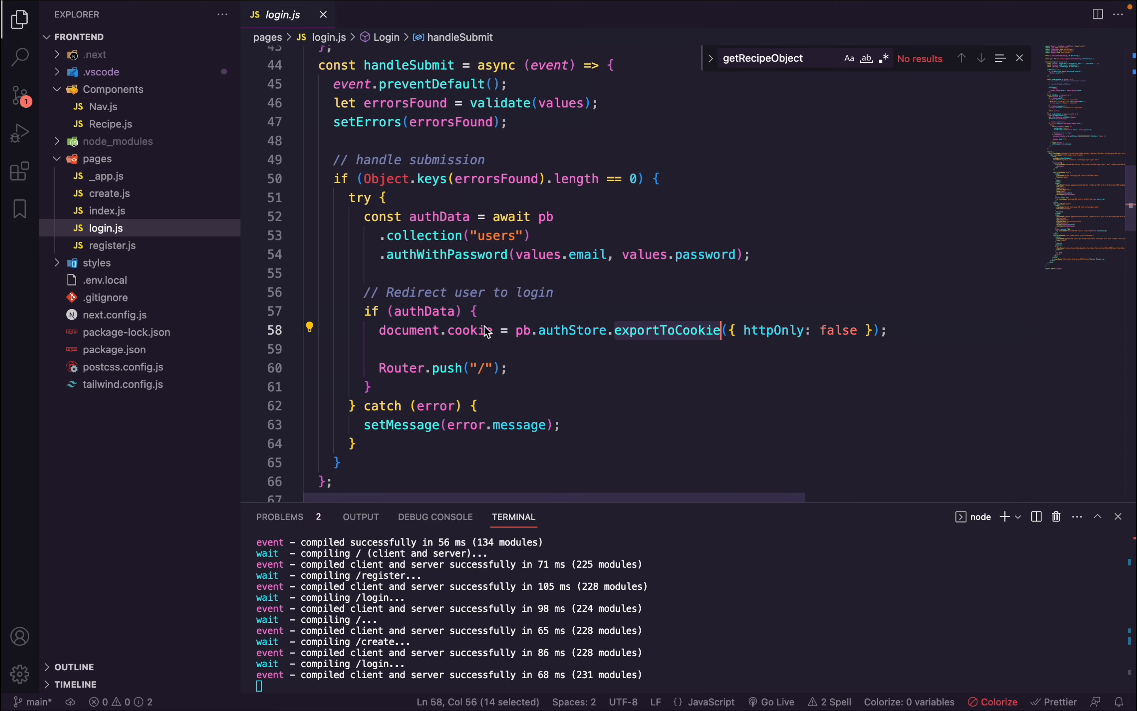
click(493, 330)
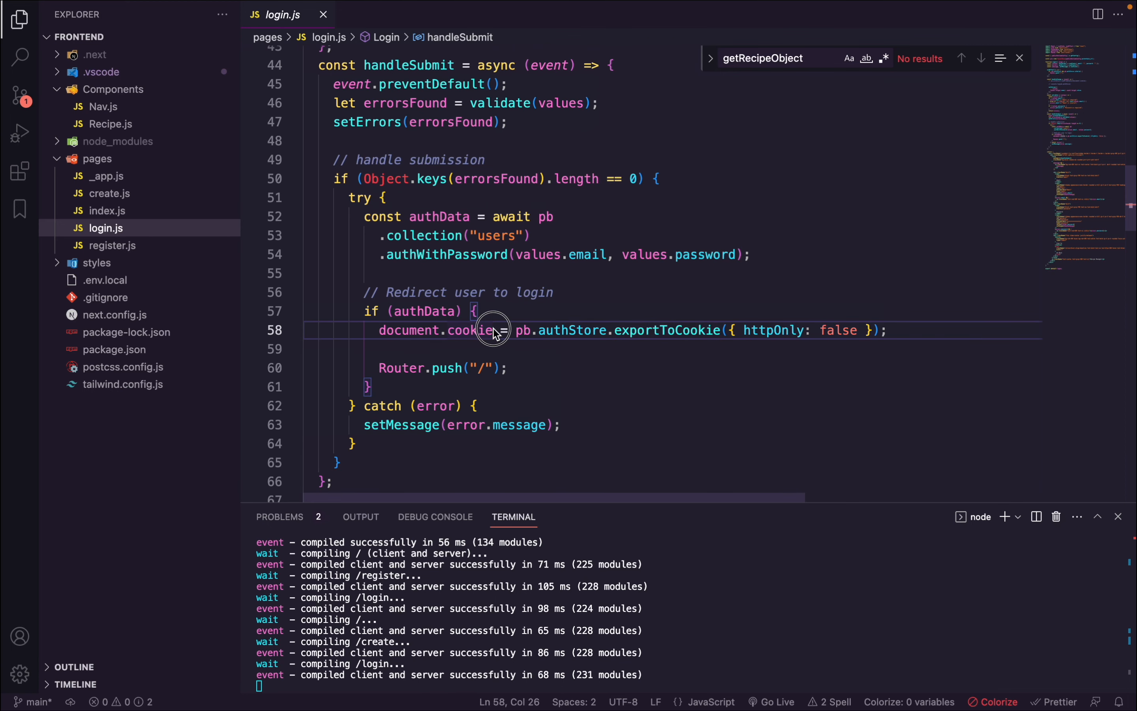
mouse_move(493, 330)
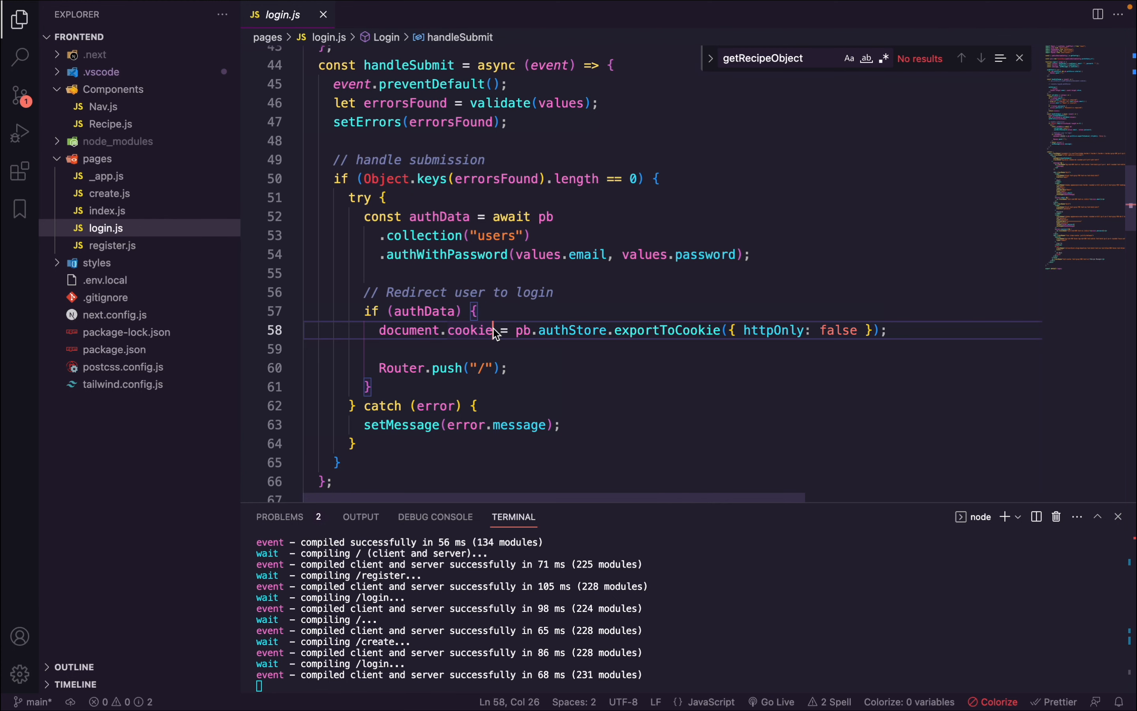